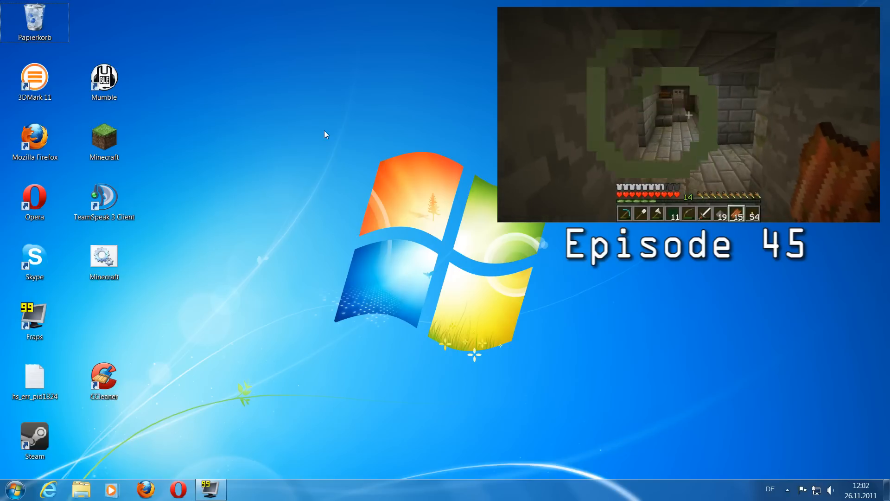
Create a new text document on the desktop and open it in the editor
{"action": "left_click", "coordinate": [104, 262]}
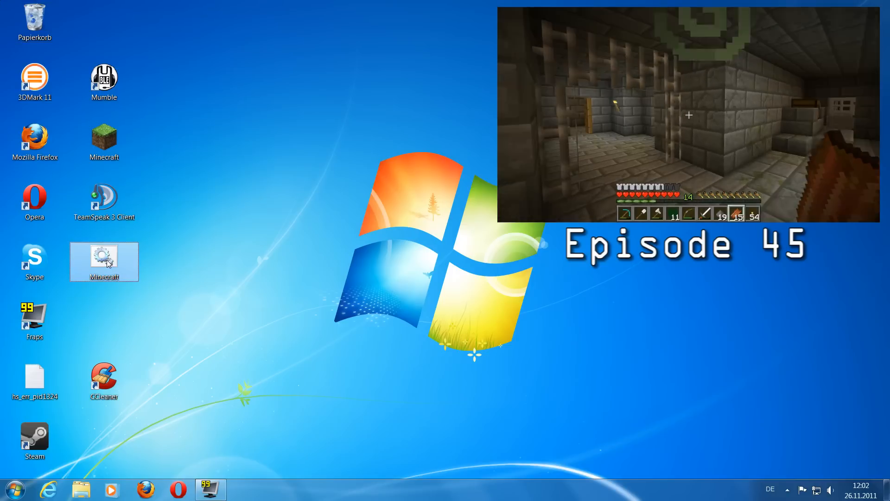
{"action": "mouse_move", "coordinate": [105, 262]}
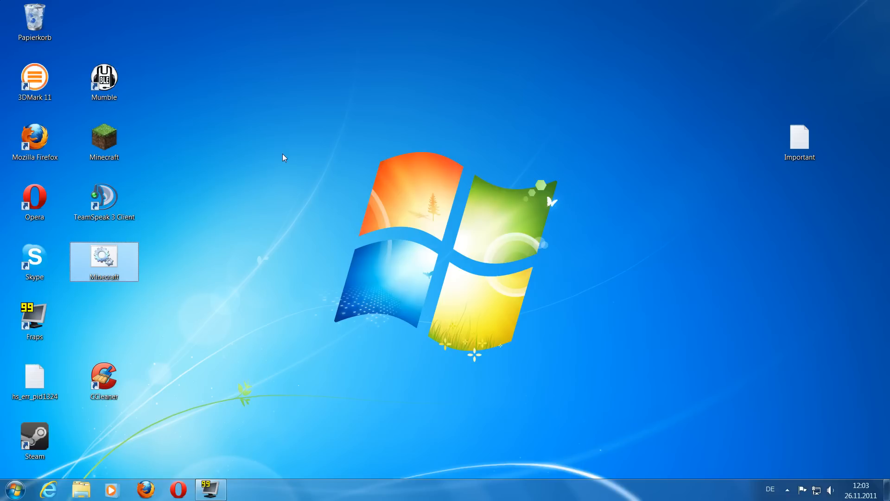
{"action": "mouse_move", "coordinate": [305, 183]}
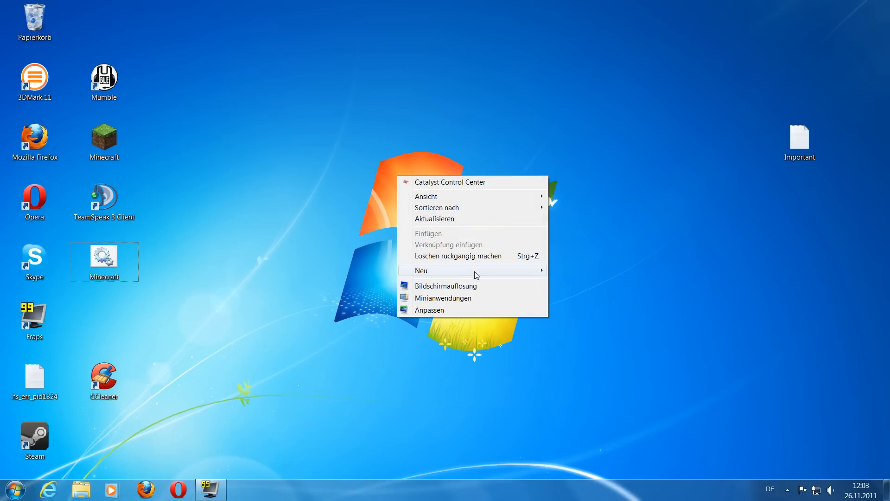
{"action": "mouse_move", "coordinate": [421, 270]}
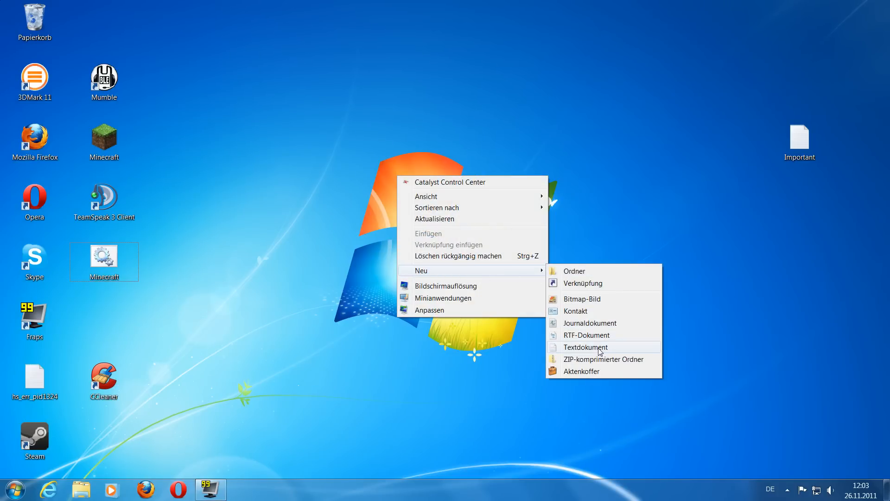
{"action": "left_click", "coordinate": [585, 347]}
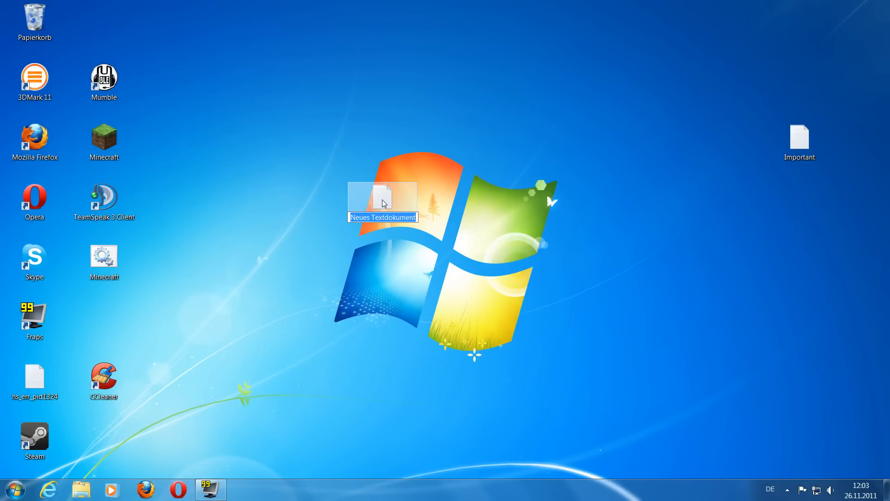
{"action": "double_click", "coordinate": [382, 196]}
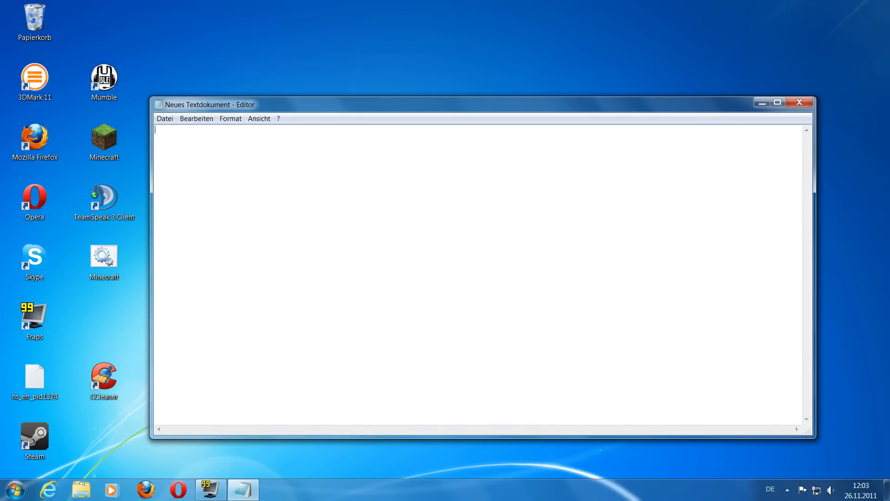
Write the line javaw -Xmx4096m -Xms2048m -jar "I:\Users\Docm77\Desktop\Minecraft.exe"
{"action": "type", "text": "javaw -Xmx4096m -Xms2048m -jar \"I:\\Users\\Docm77\\Desktop\\Minecraft.exe\""}
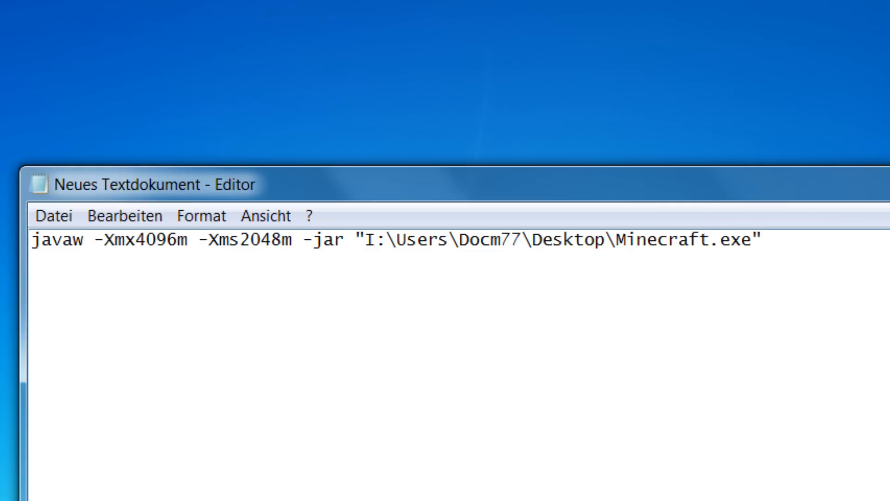
Edit the memory values to -Xmx8192m maximum and -Xms4096m starting memory
{"action": "double_click", "coordinate": [259, 239]}
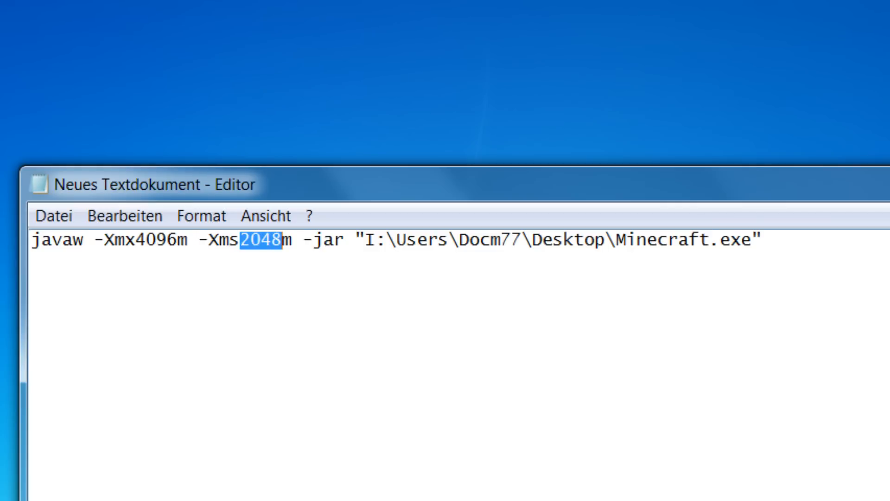
{"action": "double_click", "coordinate": [157, 239]}
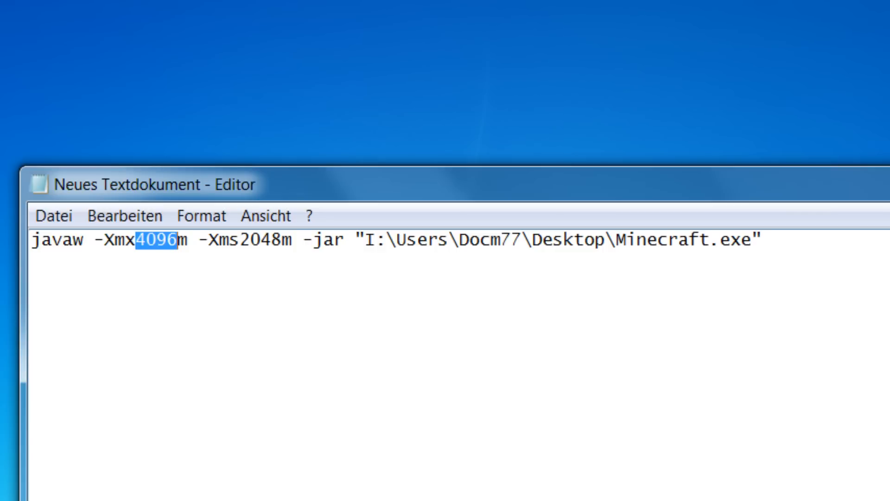
{"action": "type", "text": "2048"}
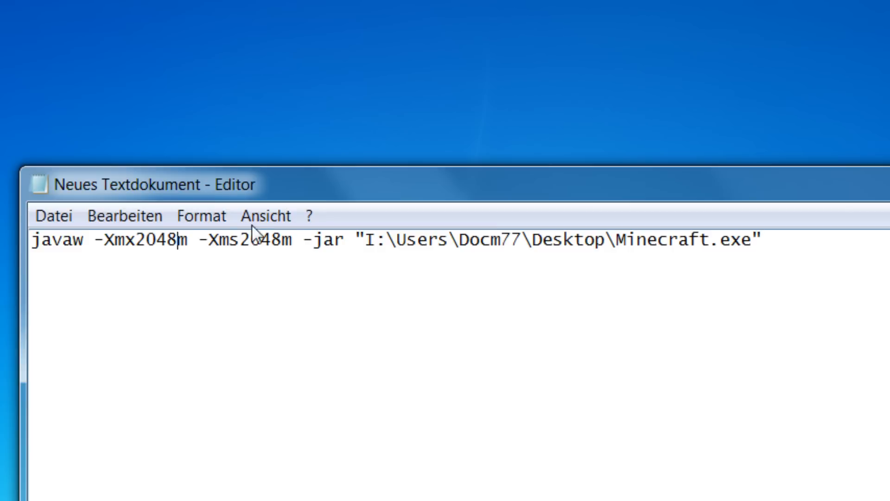
{"action": "key", "text": "Backspace"}
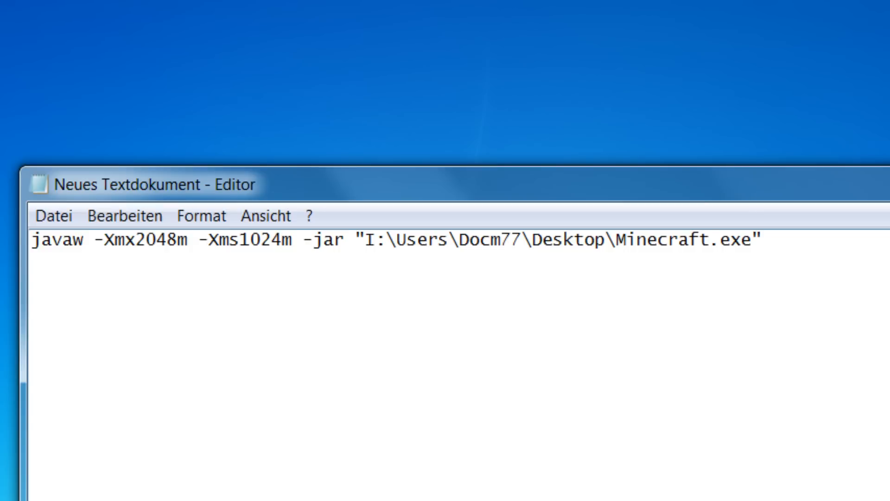
{"action": "left_click", "coordinate": [145, 240]}
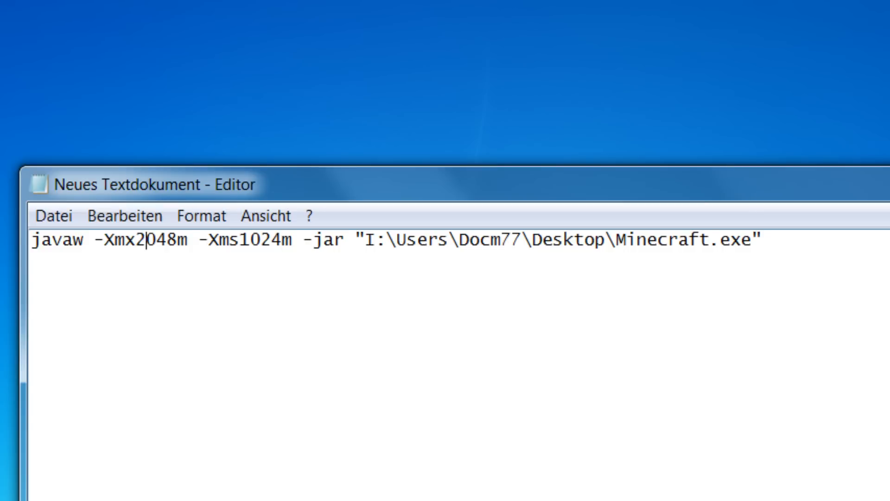
{"action": "key", "text": "Backspace"}
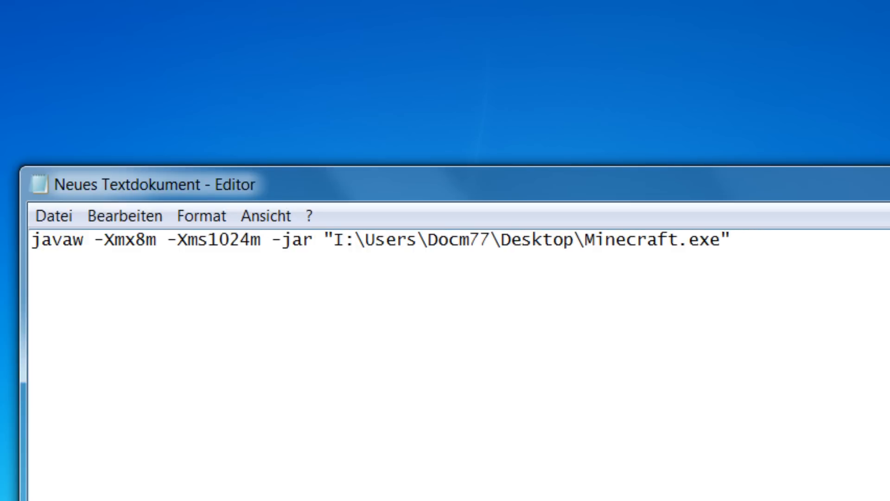
{"action": "type", "text": "192"}
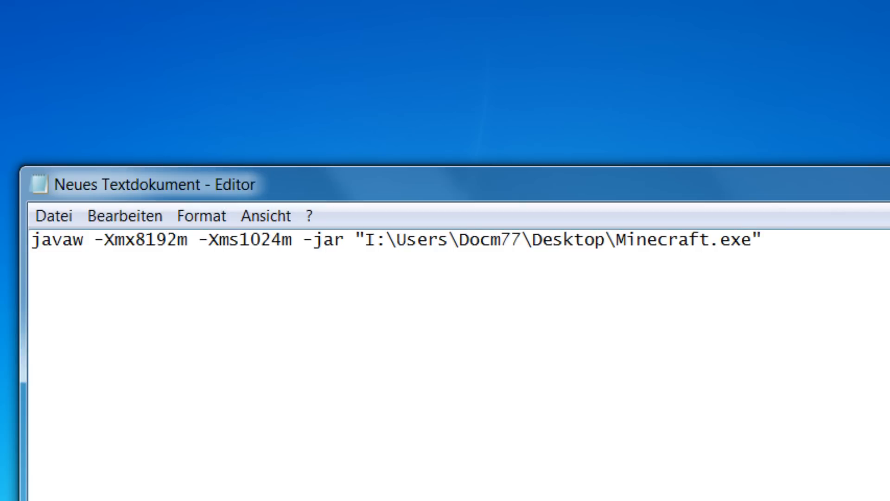
{"action": "key", "text": "Backspace"}
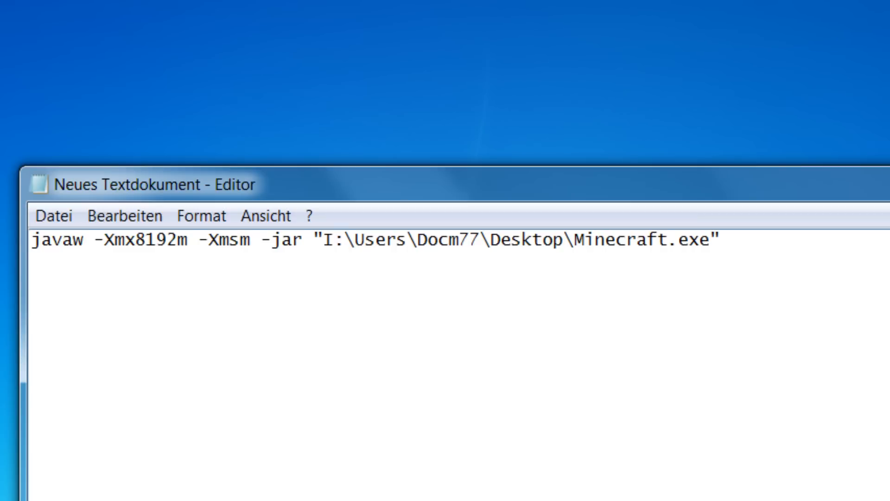
{"action": "type", "text": "4096"}
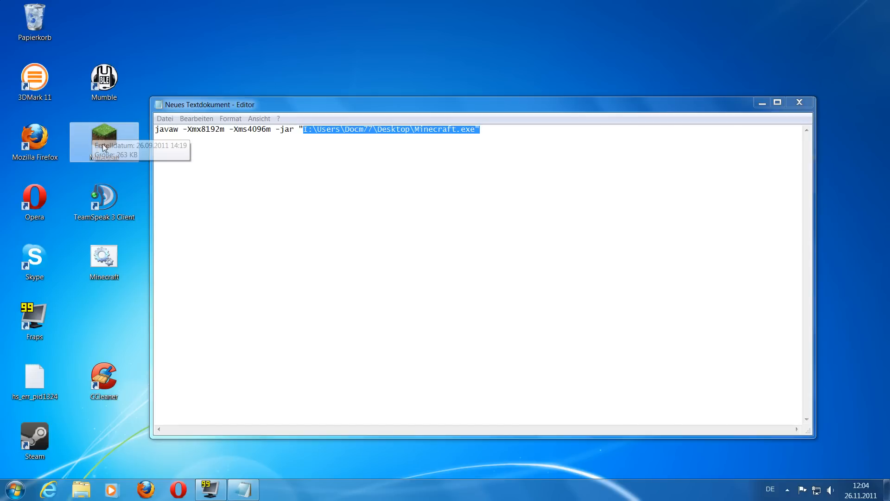
{"action": "mouse_move", "coordinate": [104, 134]}
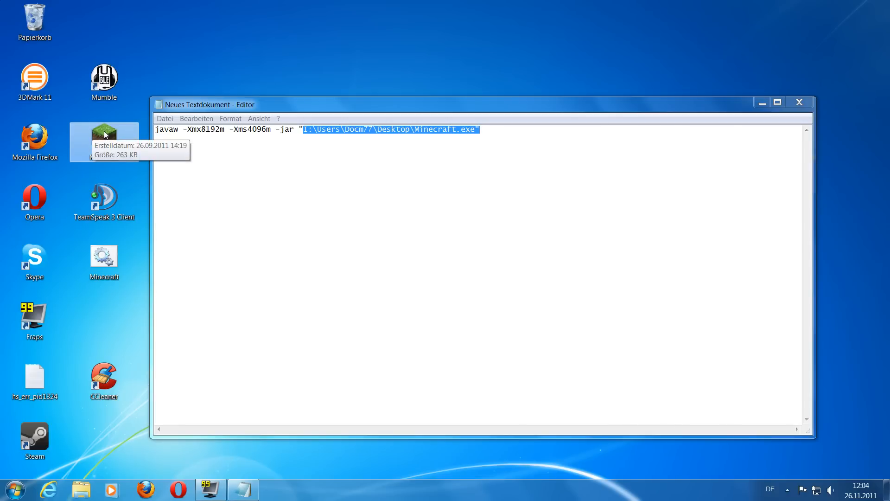
Bring up the Minecraft desktop file's properties to read its folder location
{"action": "right_click", "coordinate": [103, 137]}
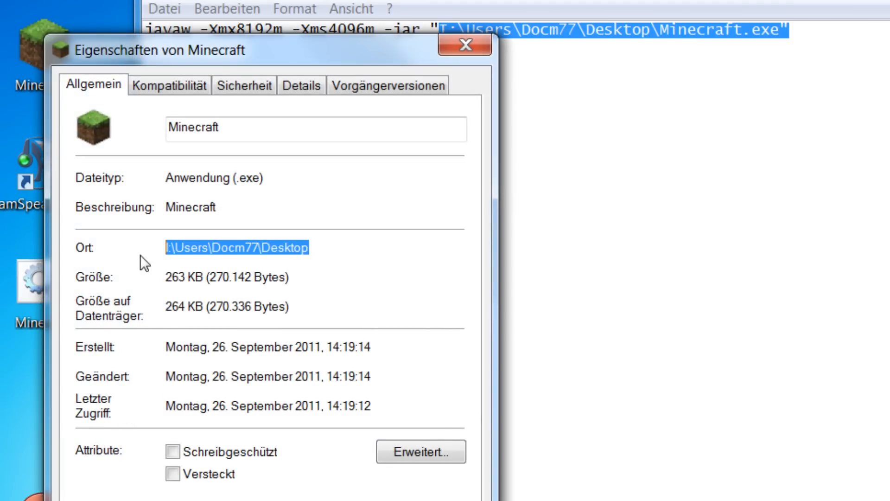
{"action": "mouse_move", "coordinate": [263, 256]}
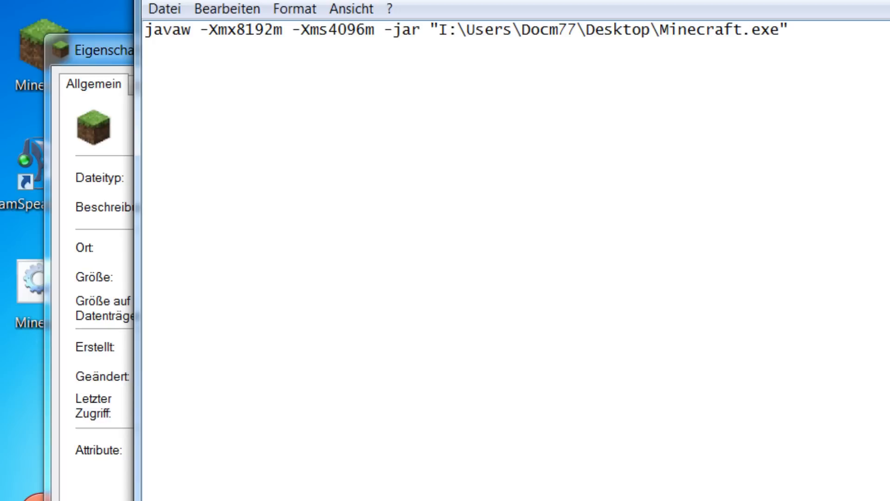
Save the command via Speichern unter as test.bat on the desktop
{"action": "double_click", "coordinate": [548, 30]}
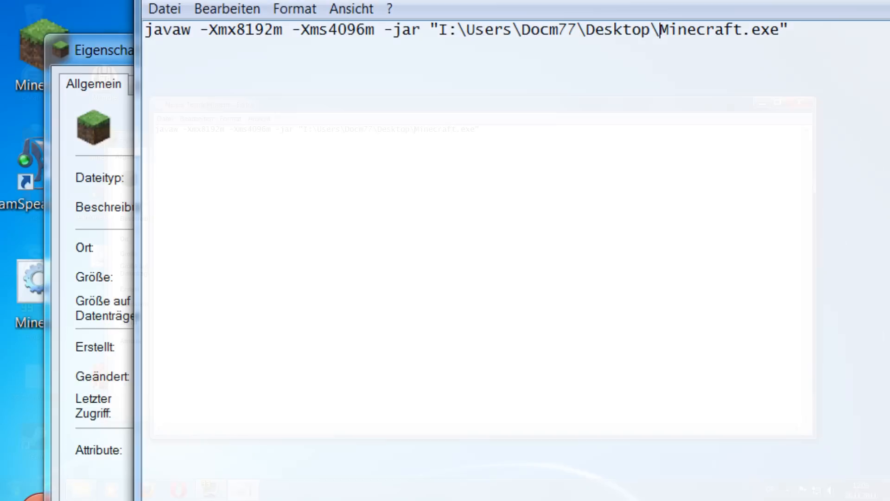
{"action": "left_click", "coordinate": [165, 118]}
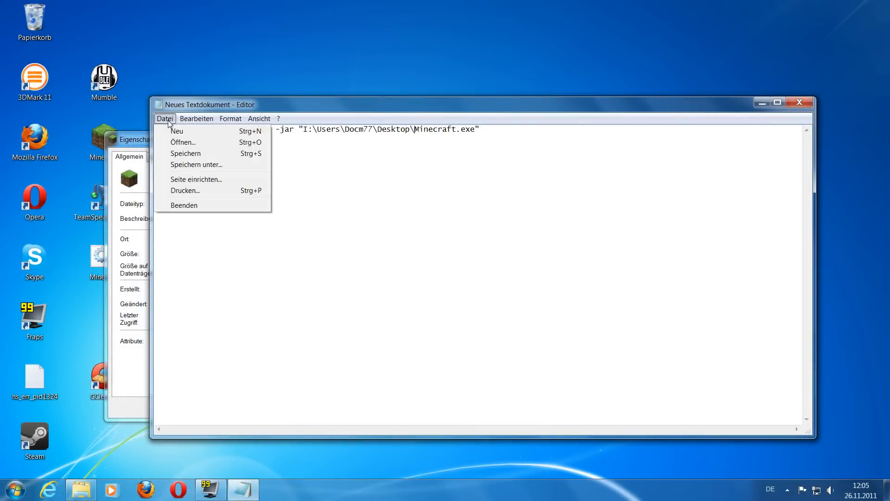
{"action": "mouse_move", "coordinate": [196, 164]}
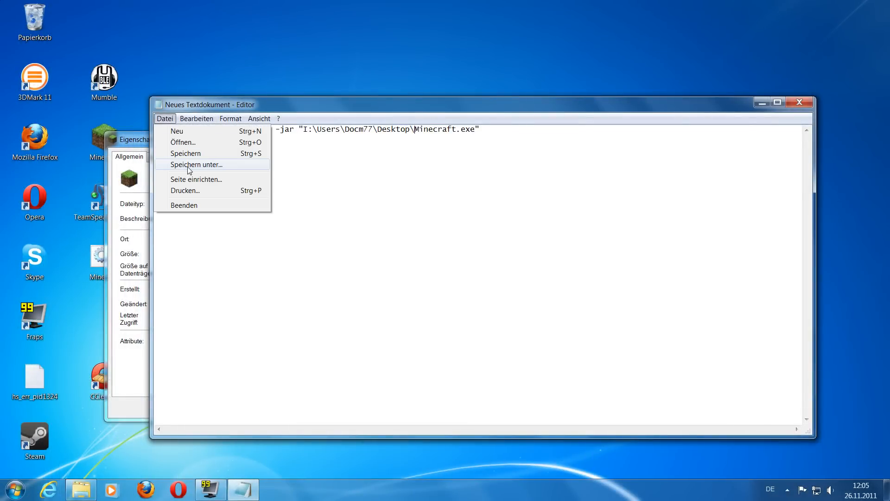
{"action": "left_click", "coordinate": [196, 164]}
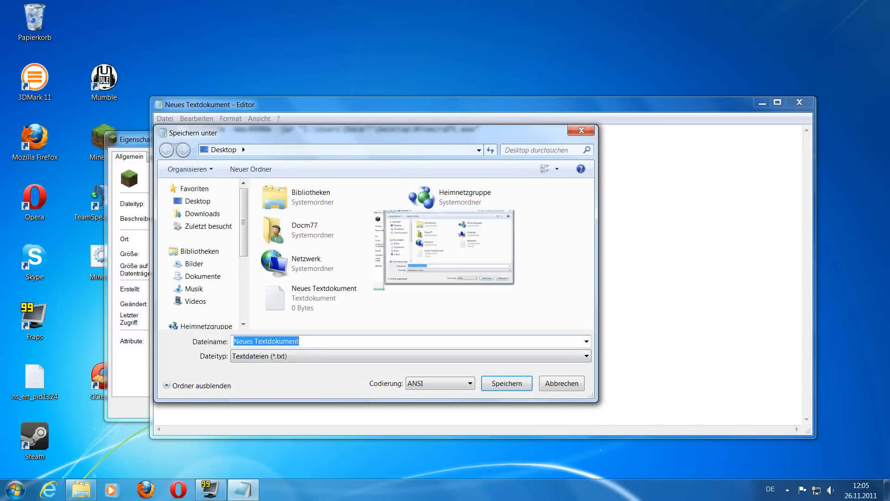
{"action": "type", "text": "test.bat"}
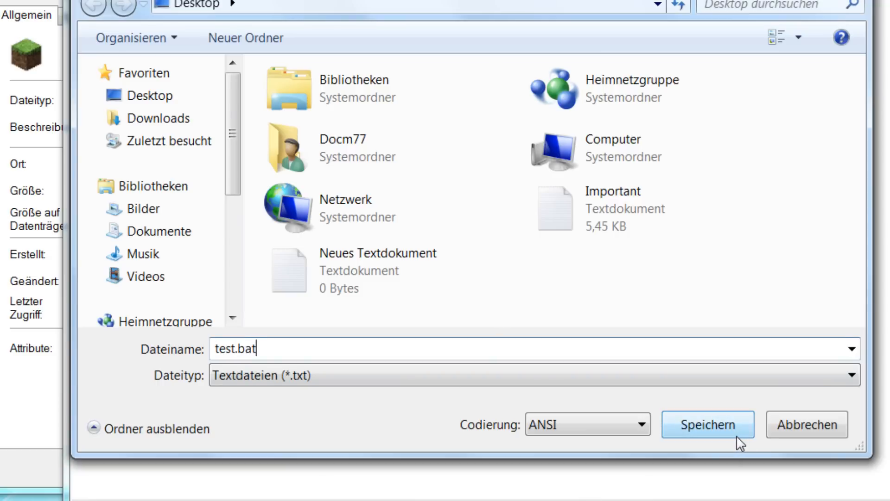
{"action": "left_click", "coordinate": [707, 423]}
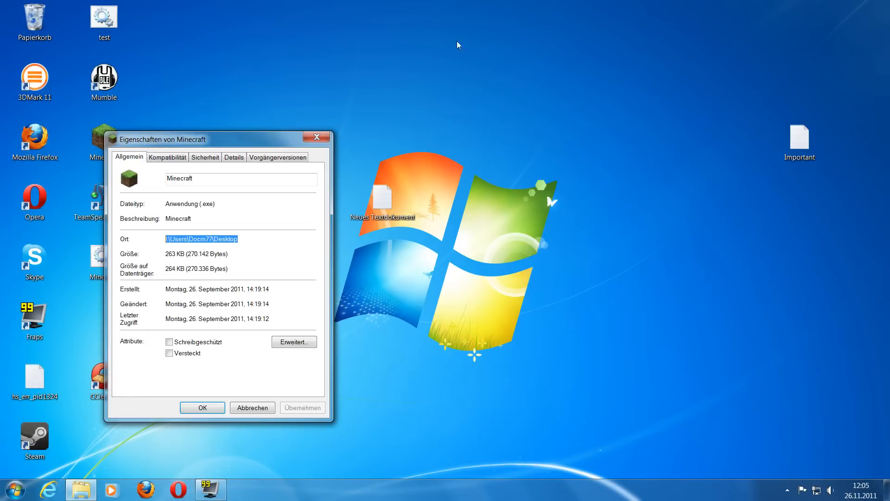
Review test.bat in the editor, then close it and cancel the Minecraft properties dialog
{"action": "right_click", "coordinate": [103, 20]}
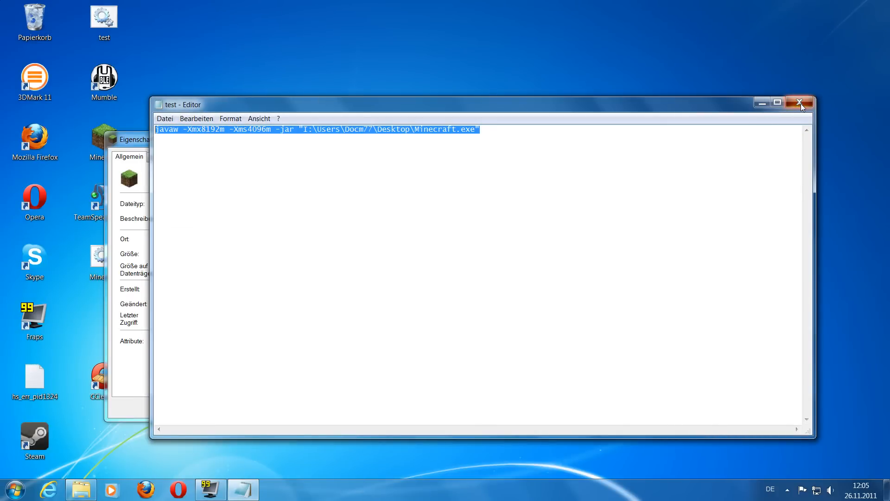
{"action": "left_click", "coordinate": [800, 103]}
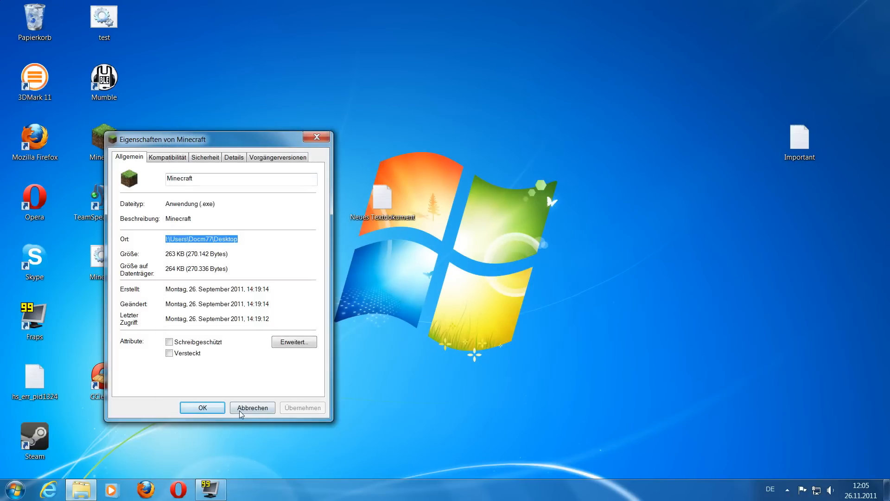
{"action": "left_click", "coordinate": [252, 407]}
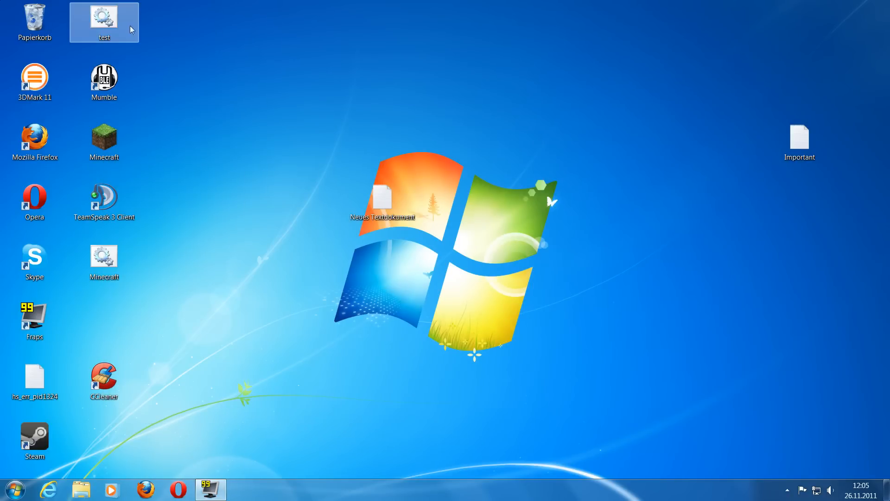
{"action": "double_click", "coordinate": [104, 19]}
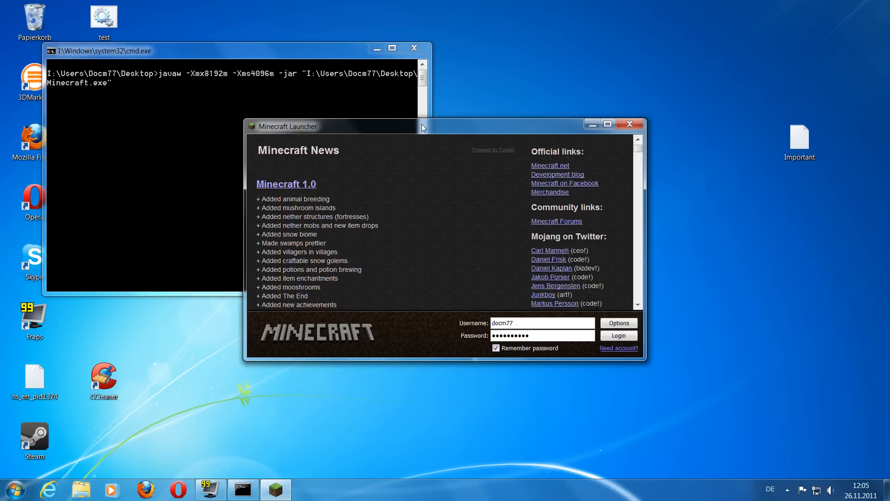
{"action": "mouse_move", "coordinate": [305, 102]}
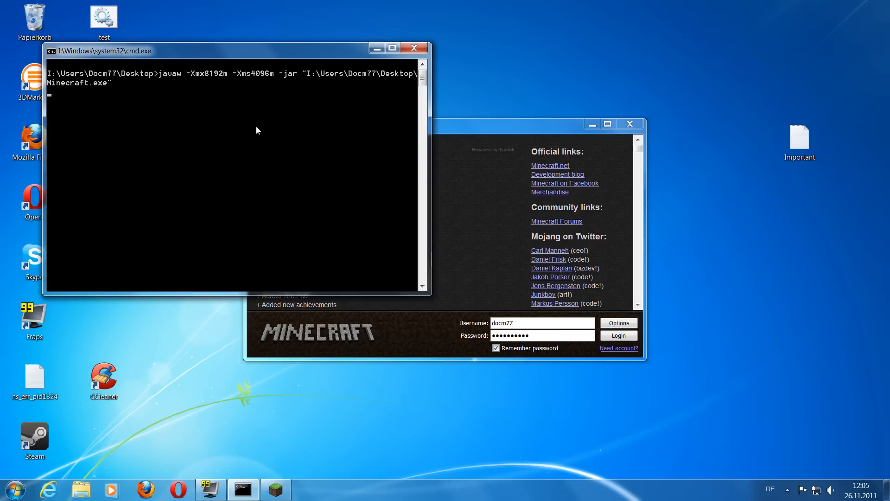
{"action": "mouse_move", "coordinate": [479, 254]}
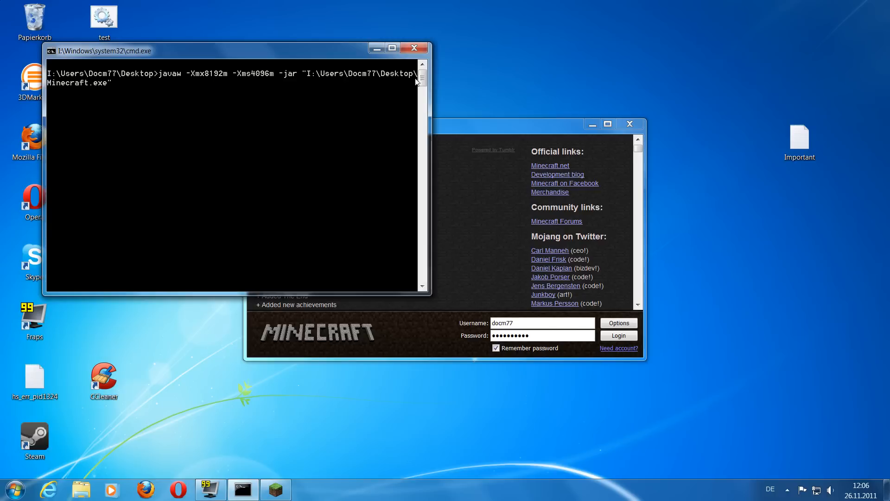
{"action": "left_click", "coordinate": [413, 47]}
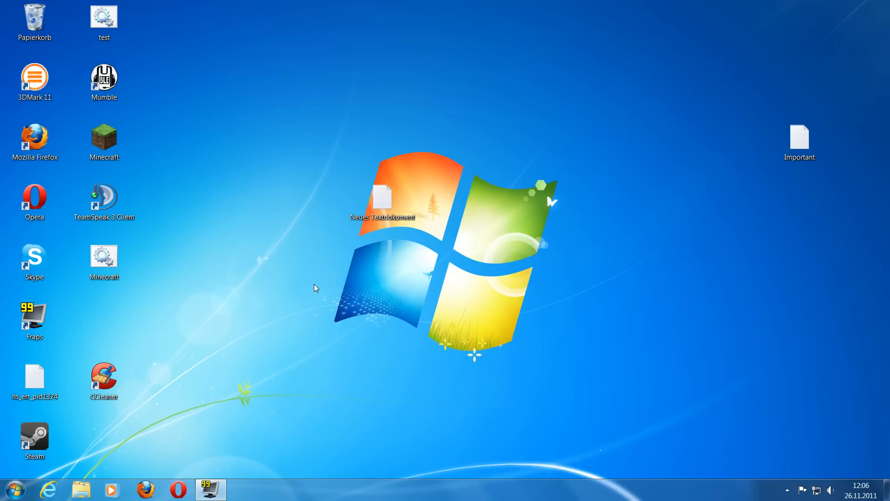
{"action": "mouse_move", "coordinate": [278, 284]}
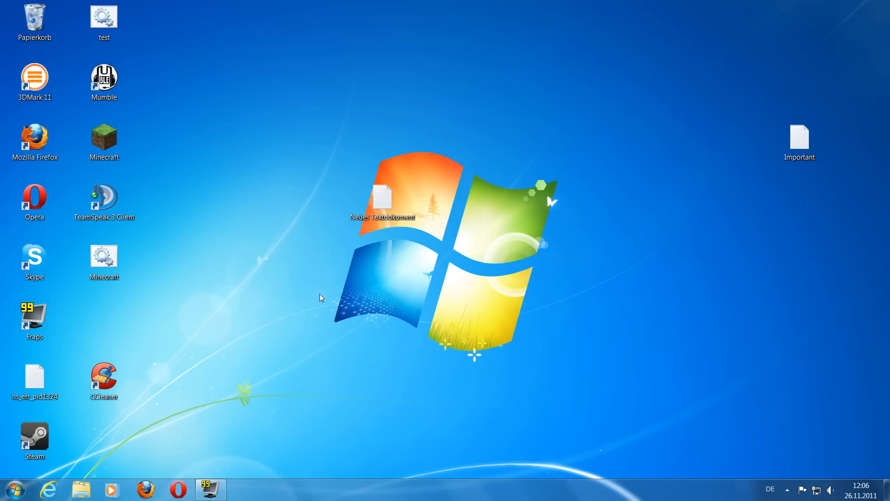
{"action": "mouse_move", "coordinate": [340, 271]}
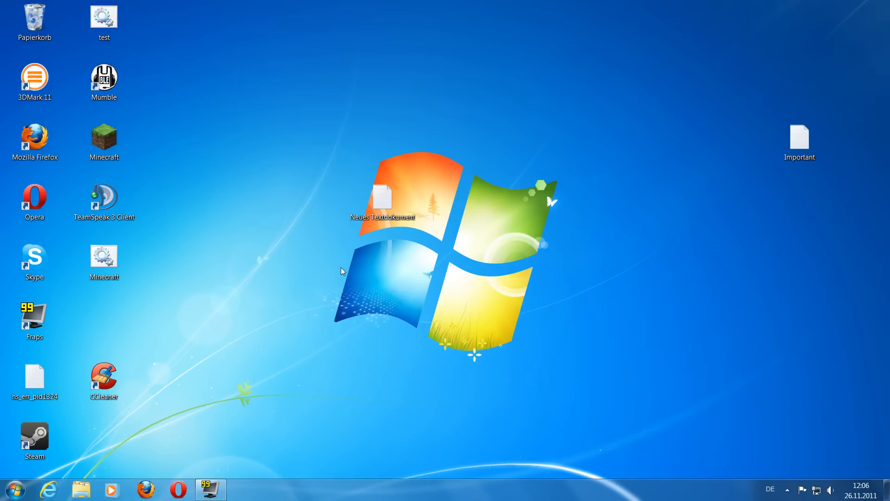